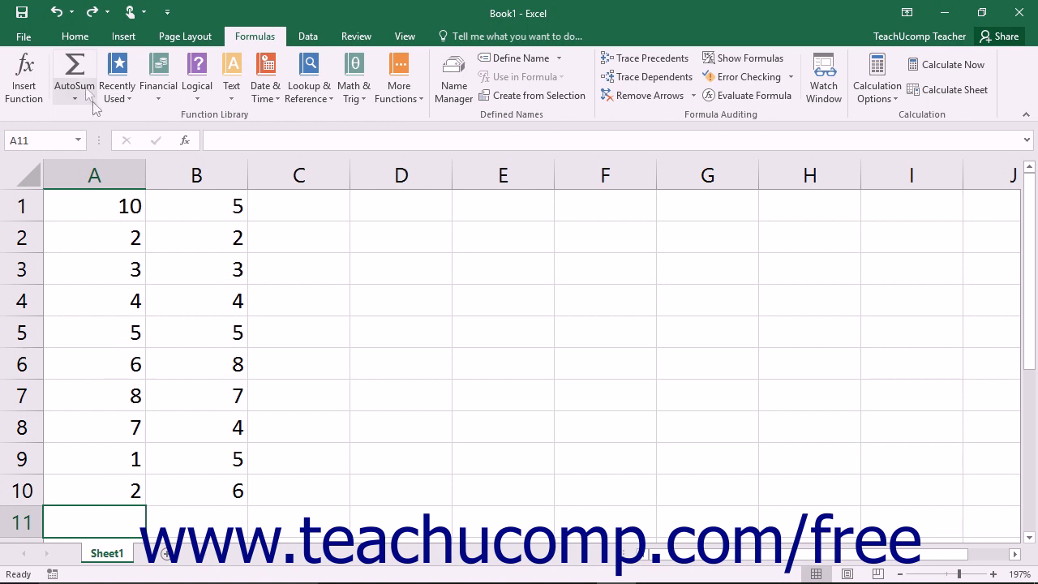
Total column A in A11 with AutoSum over A1:A10, giving 48
{"action": "left_click", "coordinate": [75, 68]}
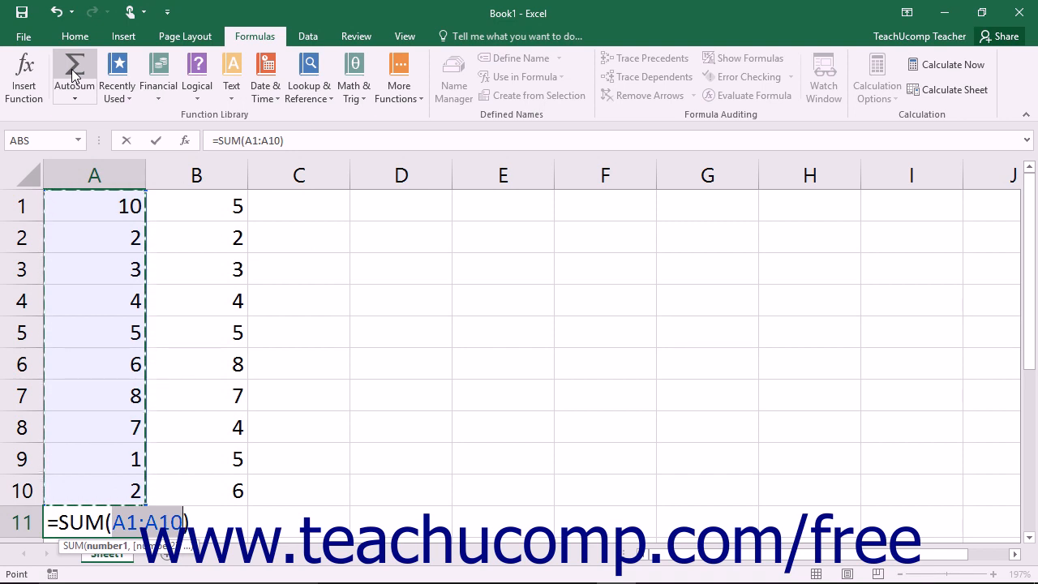
{"action": "mouse_move", "coordinate": [62, 211]}
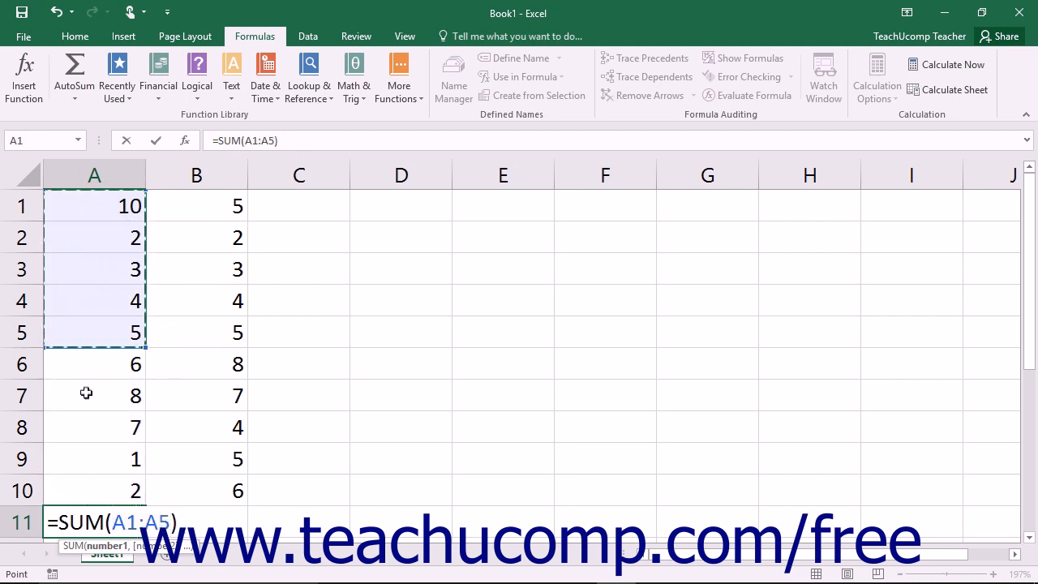
{"action": "left_click_drag", "start_coordinate": [94, 330], "coordinate": [94, 490]}
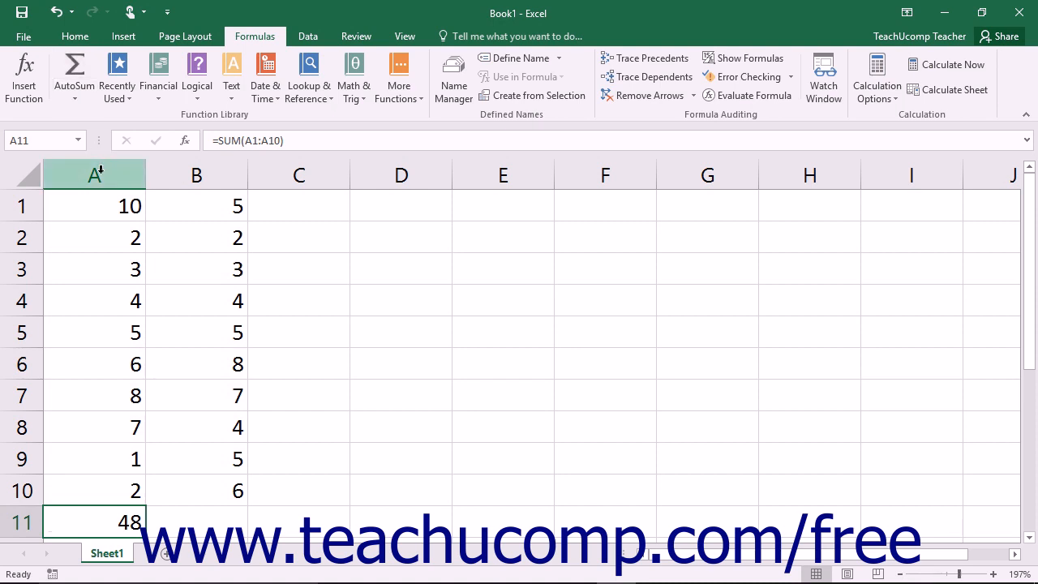
Fill column C with row totals for A1:C9 (15, 4, 6, 8...) and move to C10
{"action": "left_click_drag", "start_coordinate": [94, 204], "coordinate": [94, 333]}
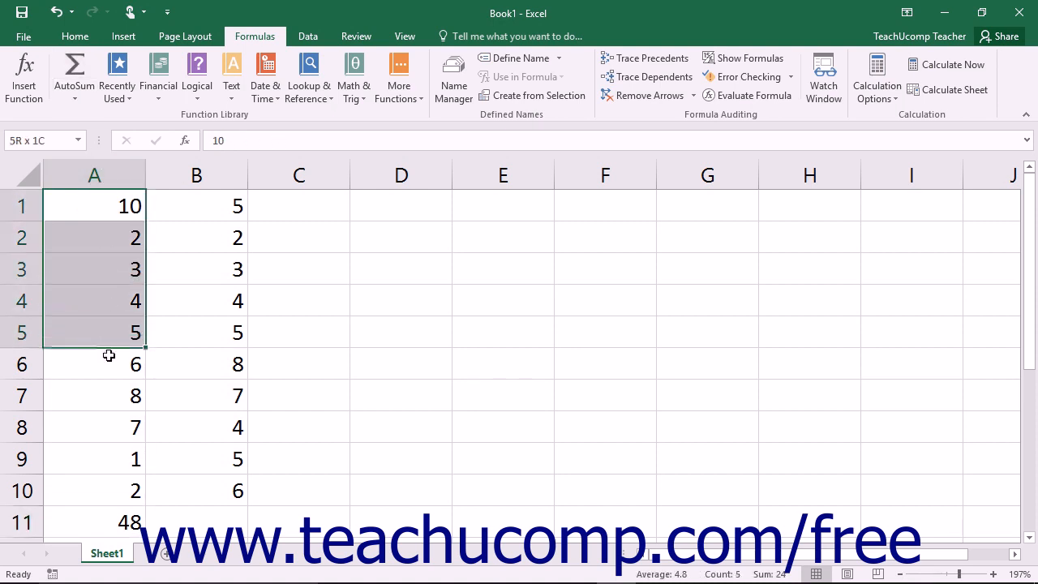
{"action": "left_click_drag", "start_coordinate": [95, 333], "coordinate": [94, 458]}
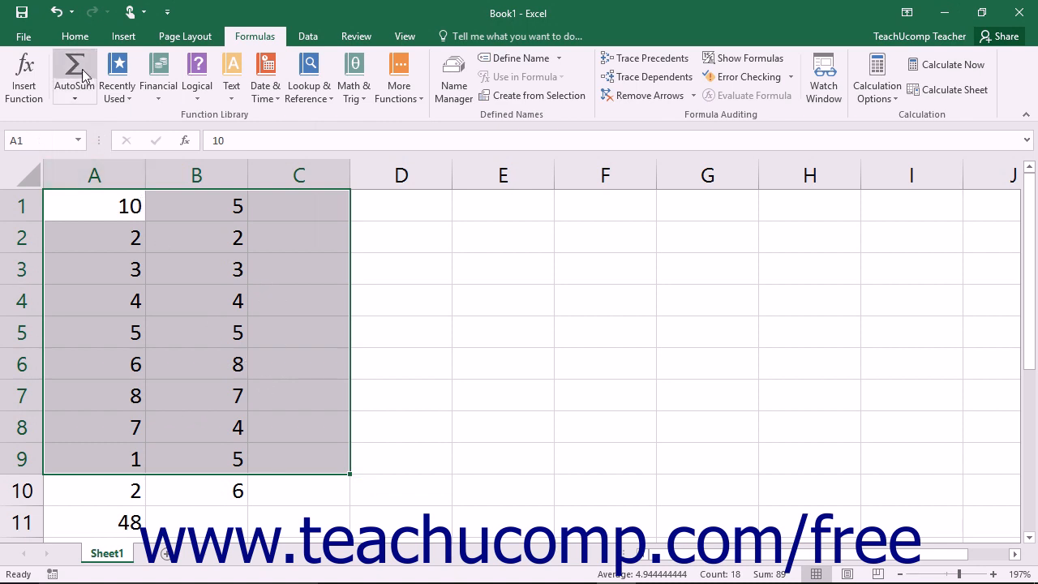
{"action": "left_click", "coordinate": [75, 71]}
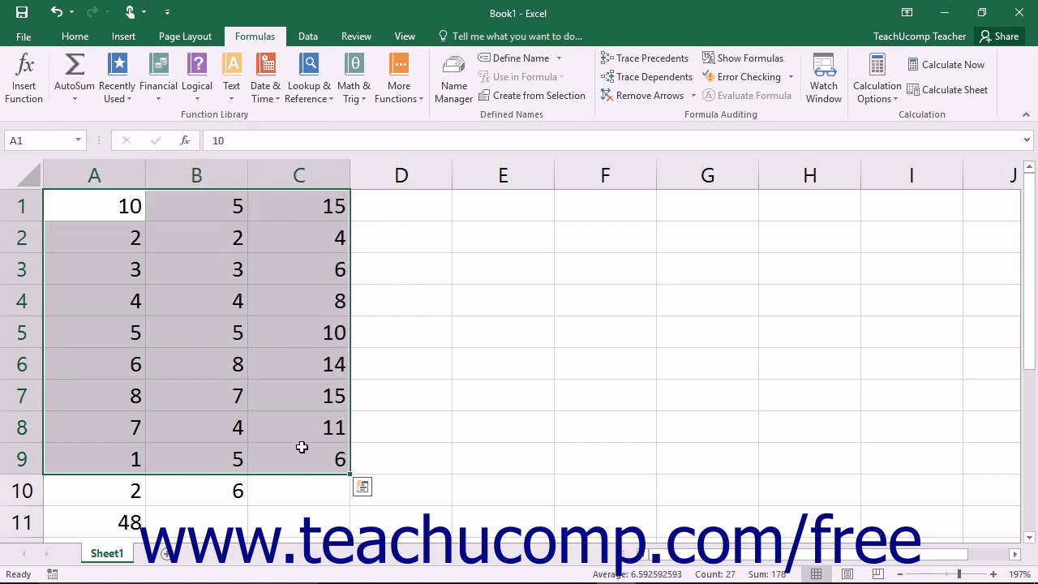
{"action": "left_click", "coordinate": [298, 490]}
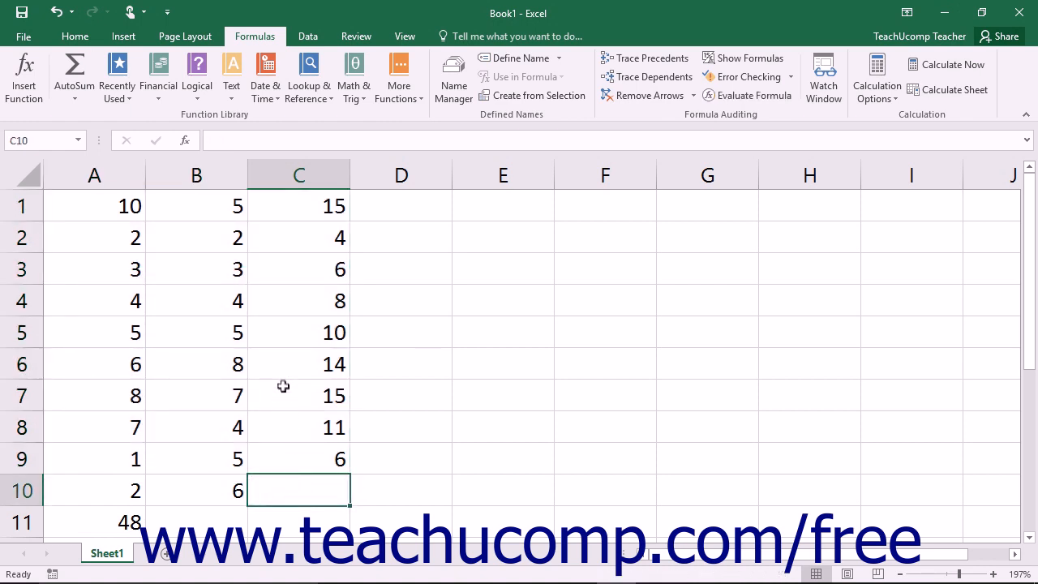
{"action": "mouse_move", "coordinate": [169, 206]}
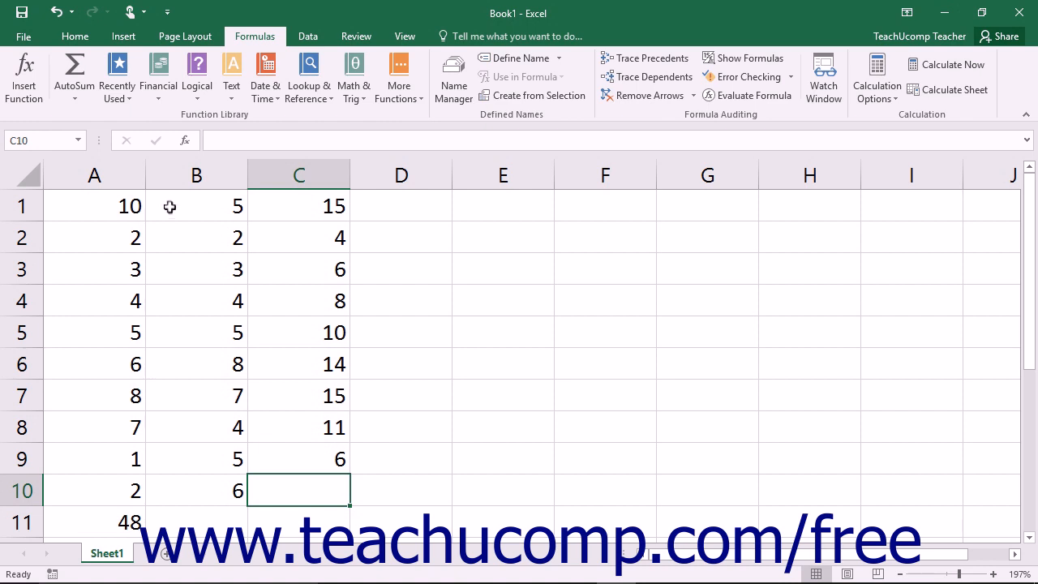
{"action": "mouse_move", "coordinate": [75, 73]}
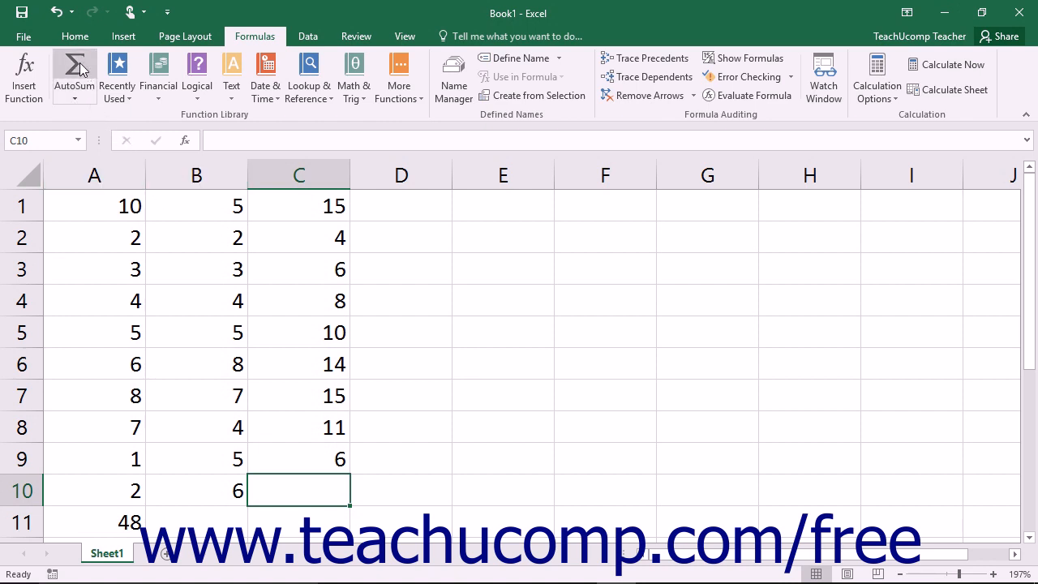
Sum A10:B10 into C10 with AutoSum, giving 8
{"action": "left_click", "coordinate": [73, 72]}
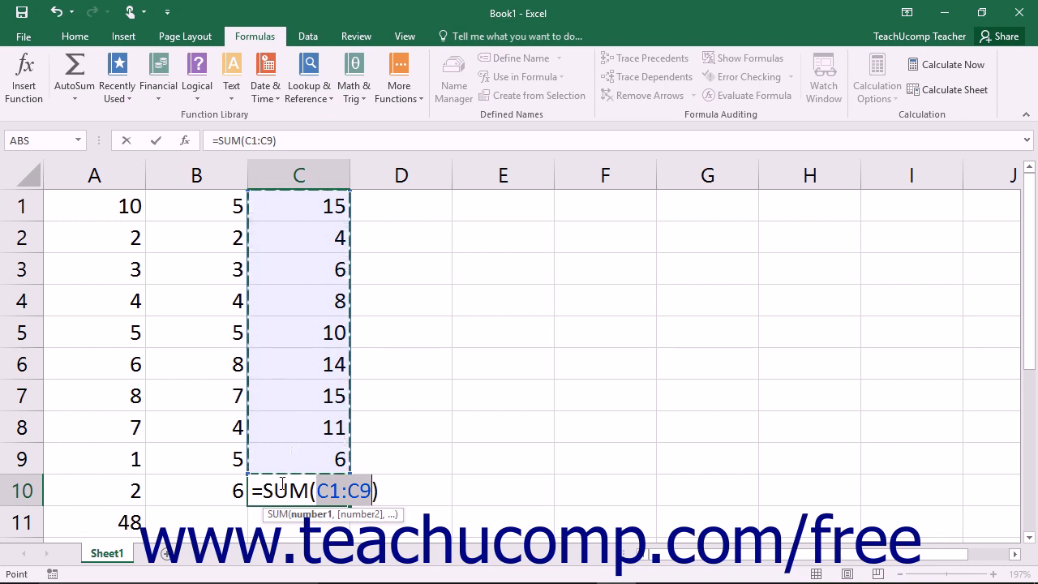
{"action": "left_click", "coordinate": [94, 490]}
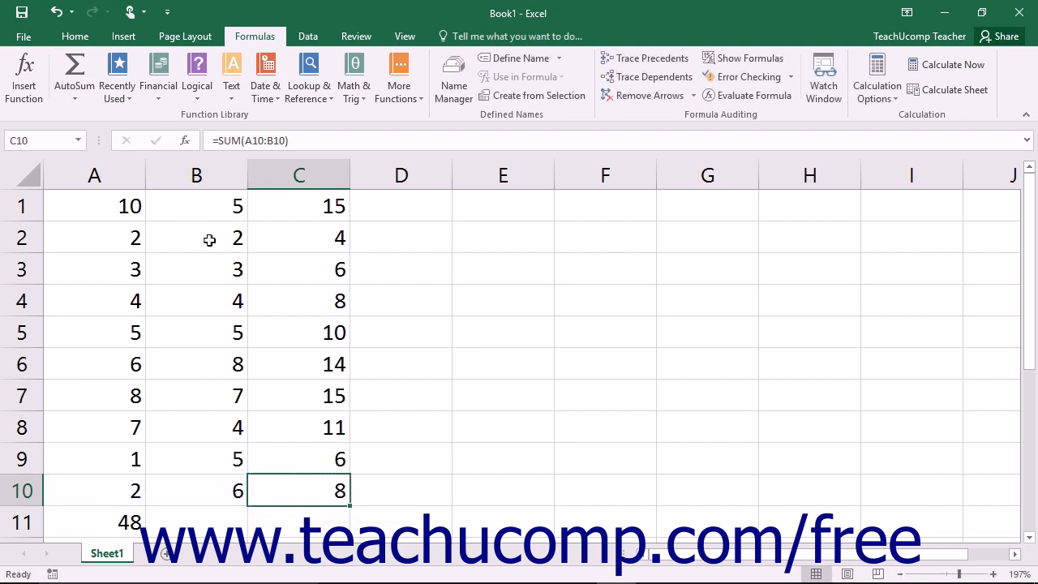
{"action": "mouse_move", "coordinate": [216, 256]}
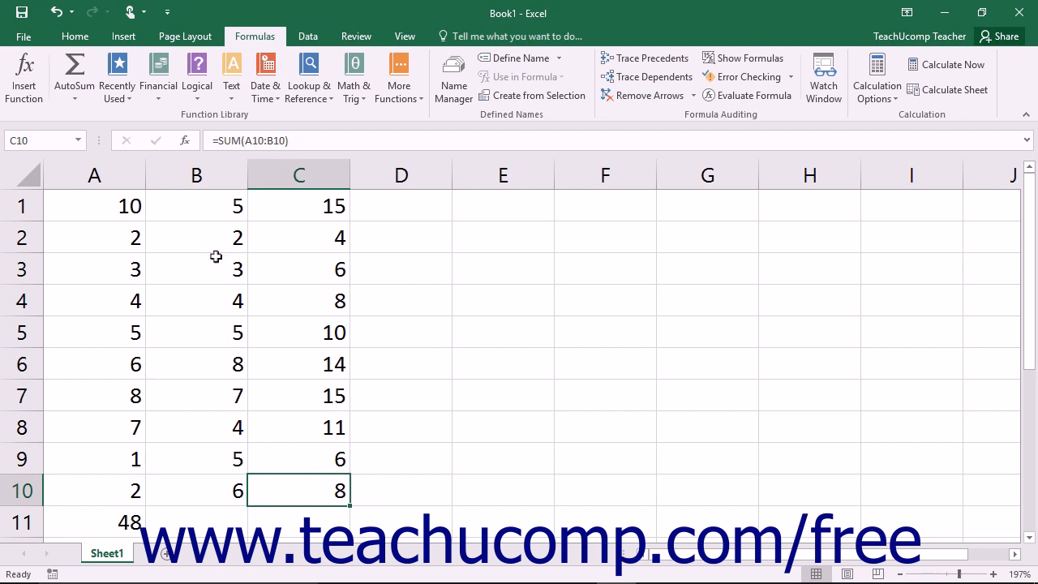
{"action": "mouse_move", "coordinate": [133, 421]}
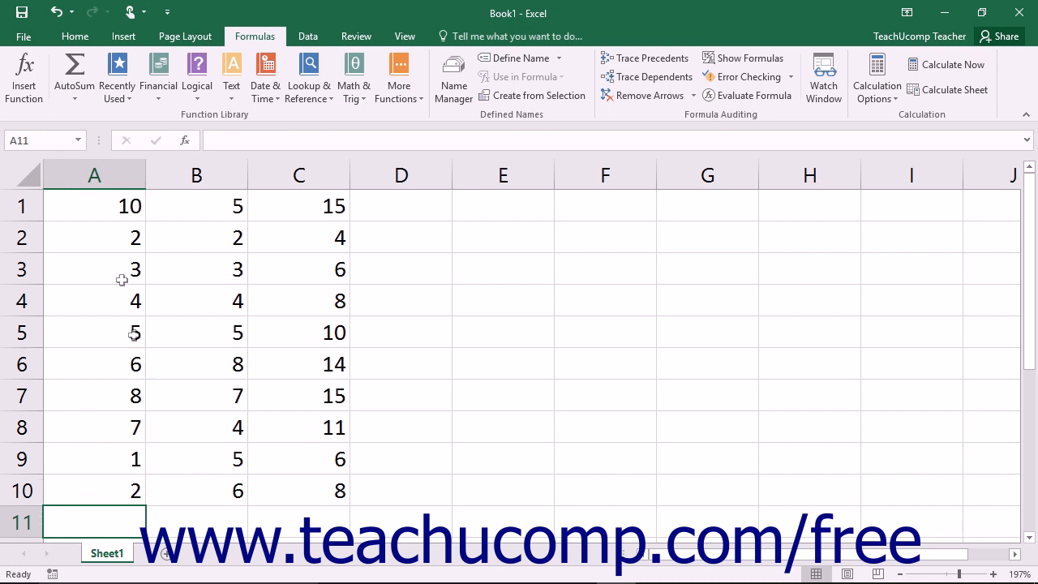
Replace the A11 sum with AVERAGE of A1:A10, showing 4.8
{"action": "left_click", "coordinate": [73, 73]}
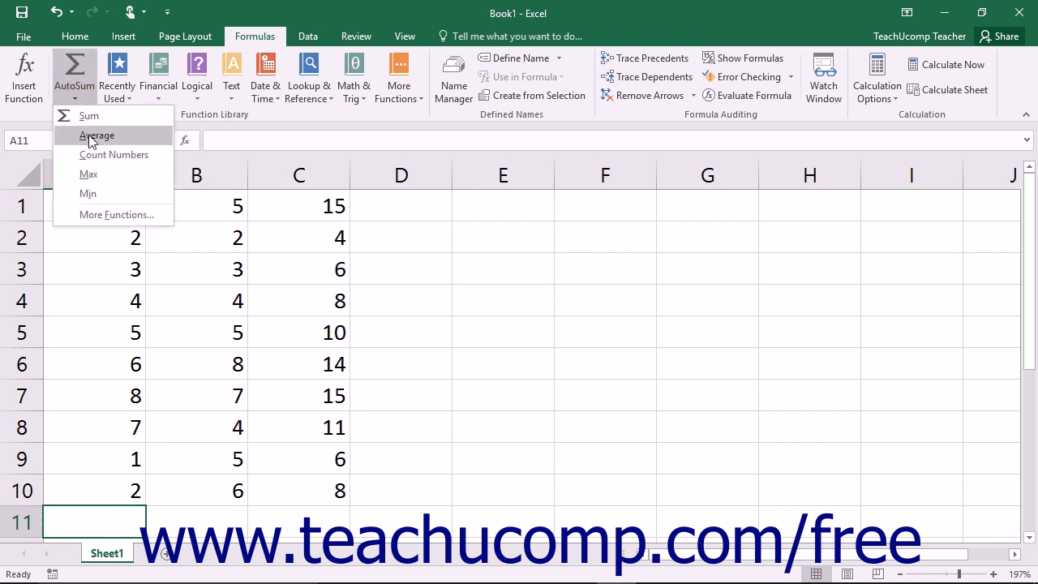
{"action": "left_click", "coordinate": [97, 137]}
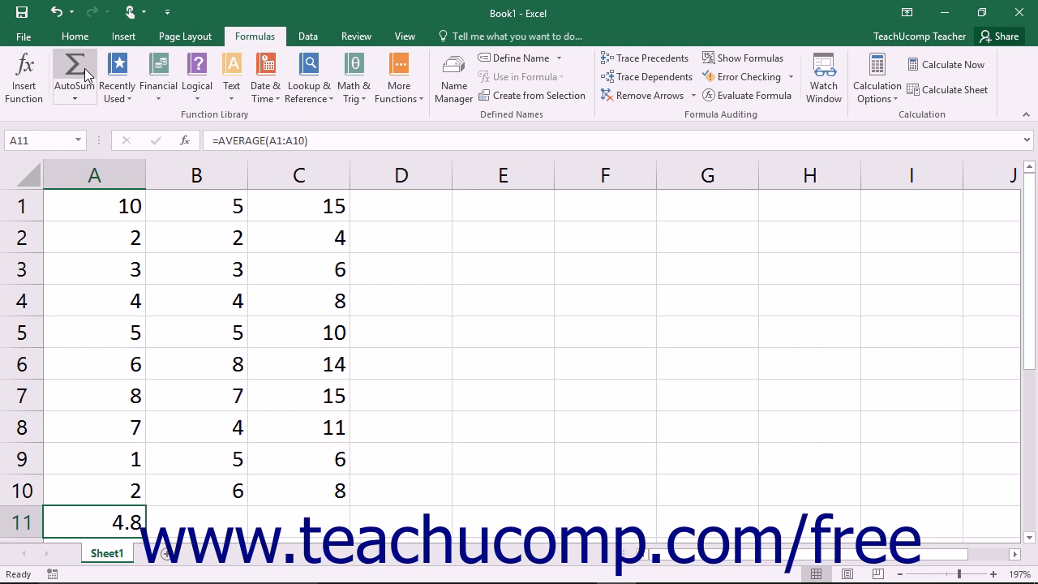
{"action": "left_click", "coordinate": [75, 98]}
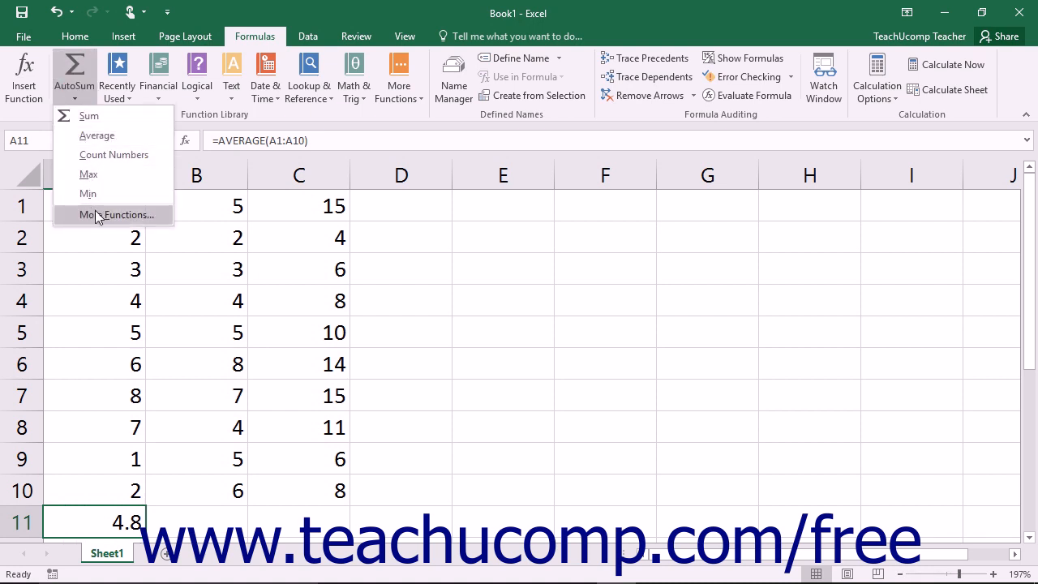
Show the AVERAGE function arguments for A11 via More Functions (A1:A10, result 4.8)
{"action": "left_click", "coordinate": [117, 214]}
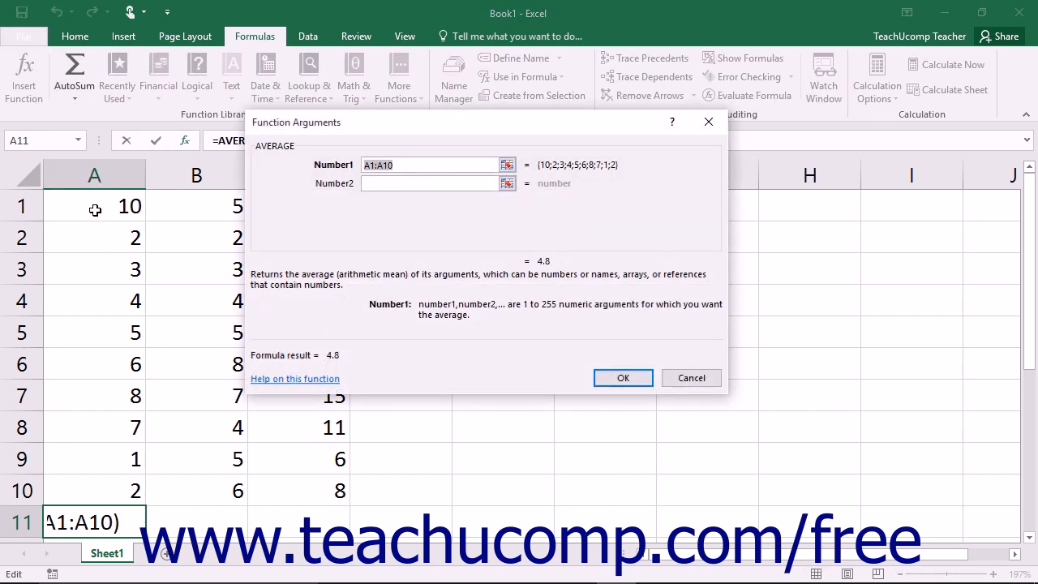
{"action": "mouse_move", "coordinate": [292, 245]}
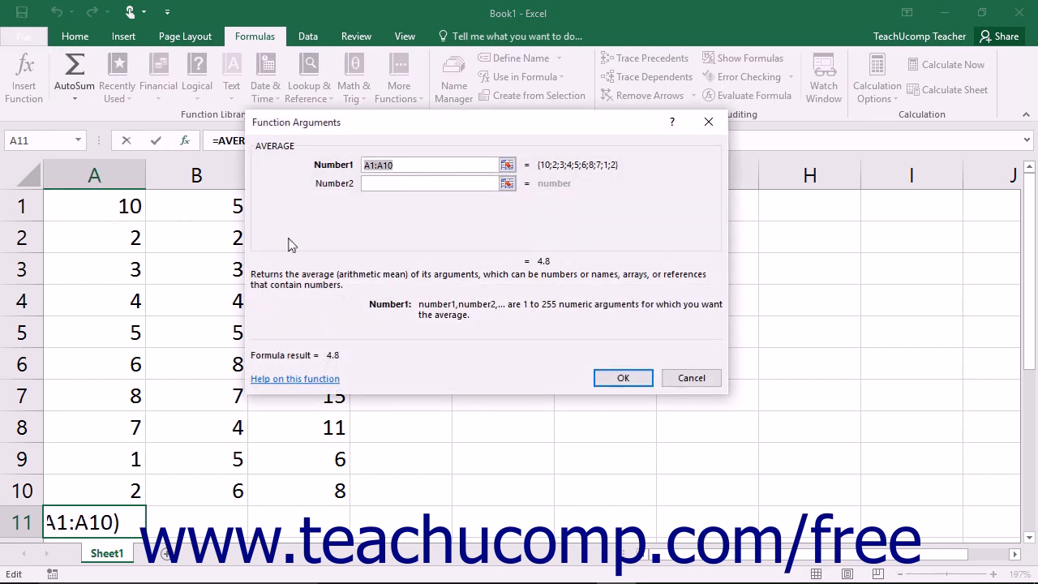
{"action": "mouse_move", "coordinate": [330, 269]}
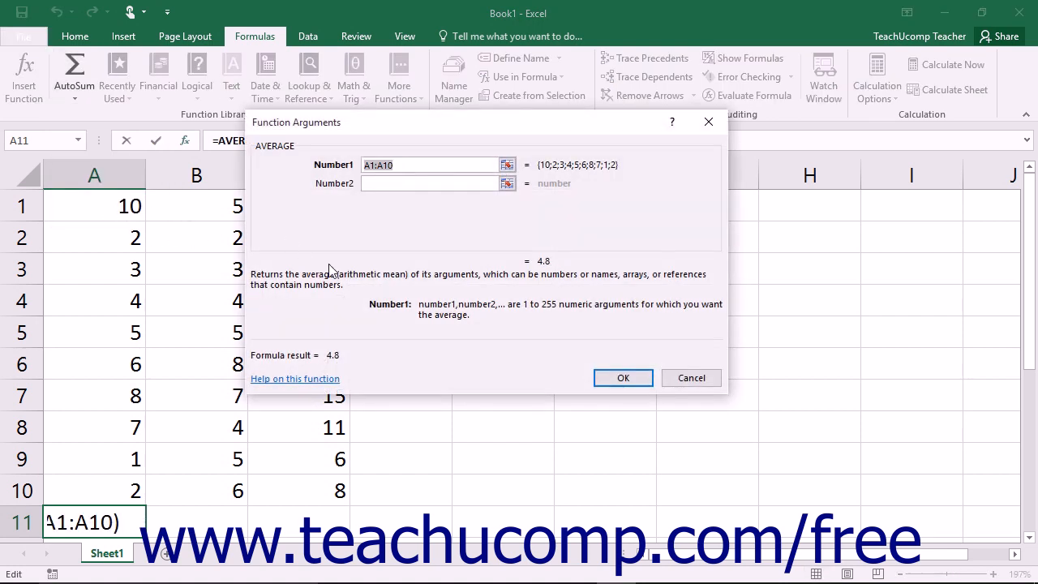
{"action": "mouse_move", "coordinate": [691, 378]}
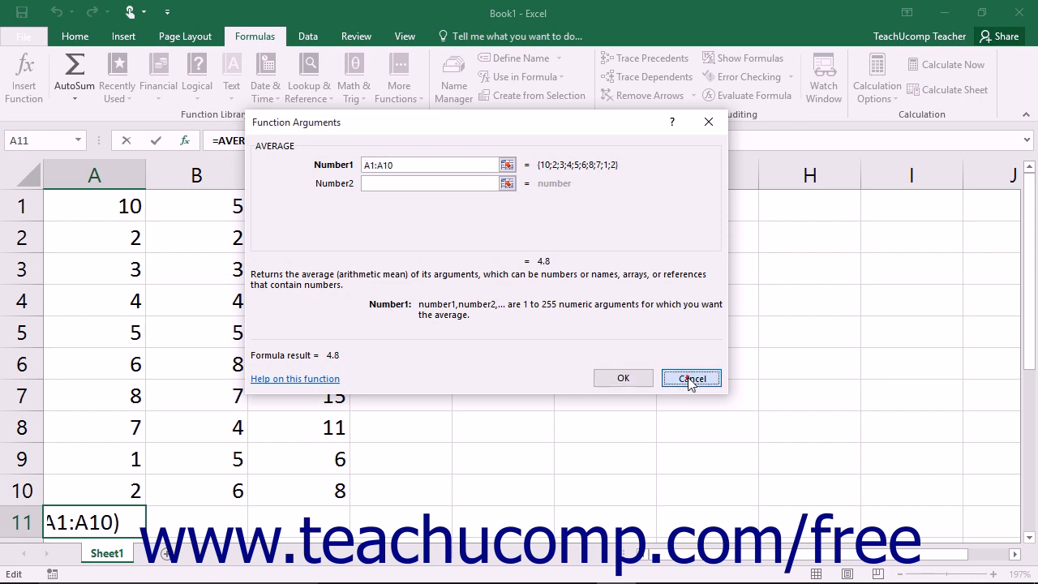